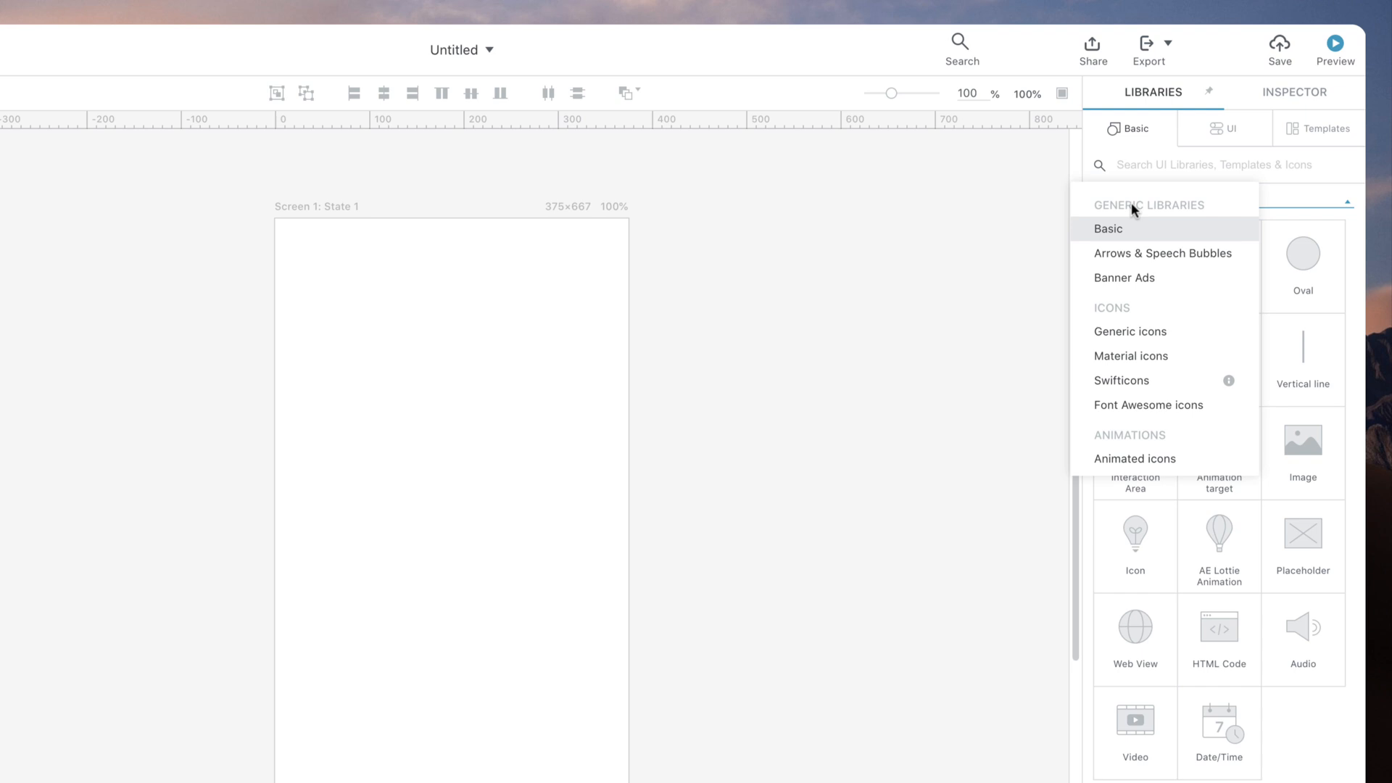
{"action": "mouse_move", "coordinate": [1132, 356]}
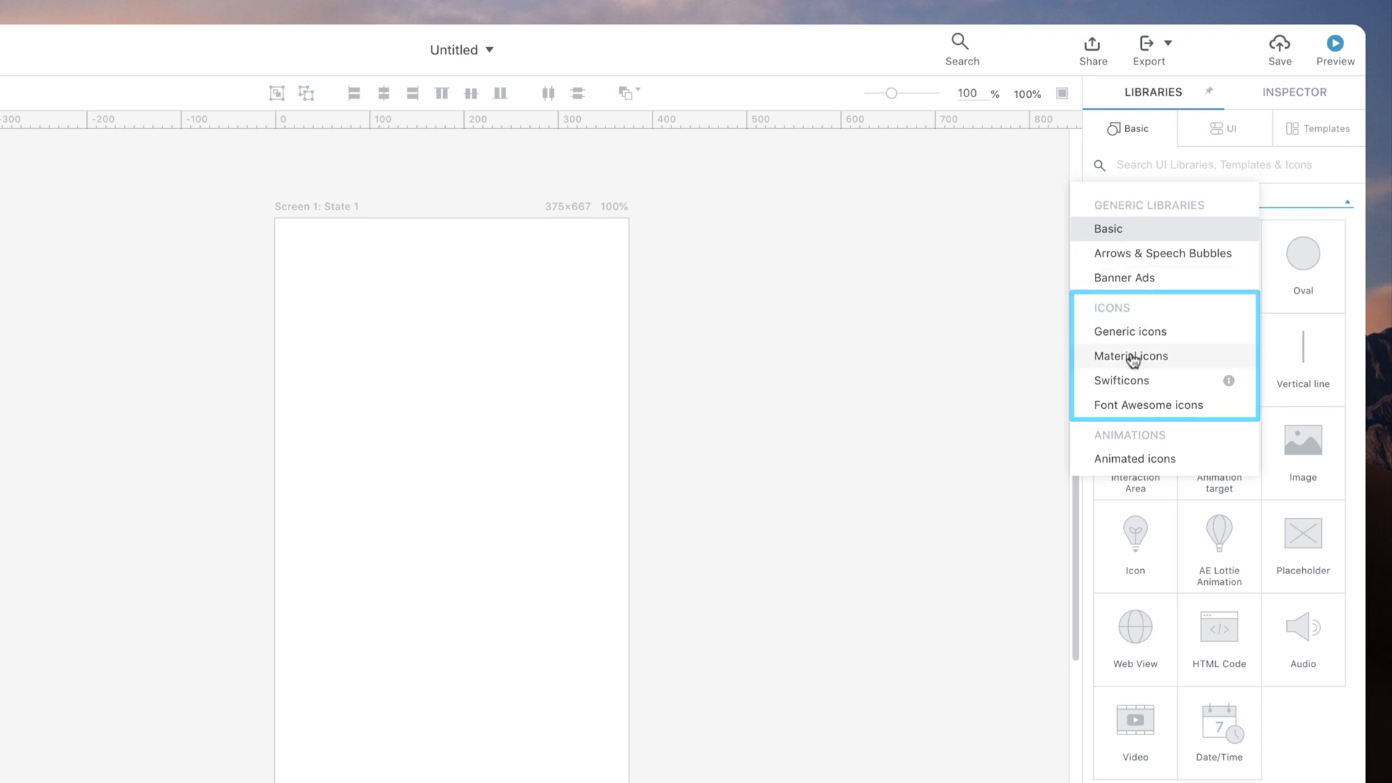
- Switch the library to Material icons and filter it to the Action category
{"action": "left_click", "coordinate": [1129, 357]}
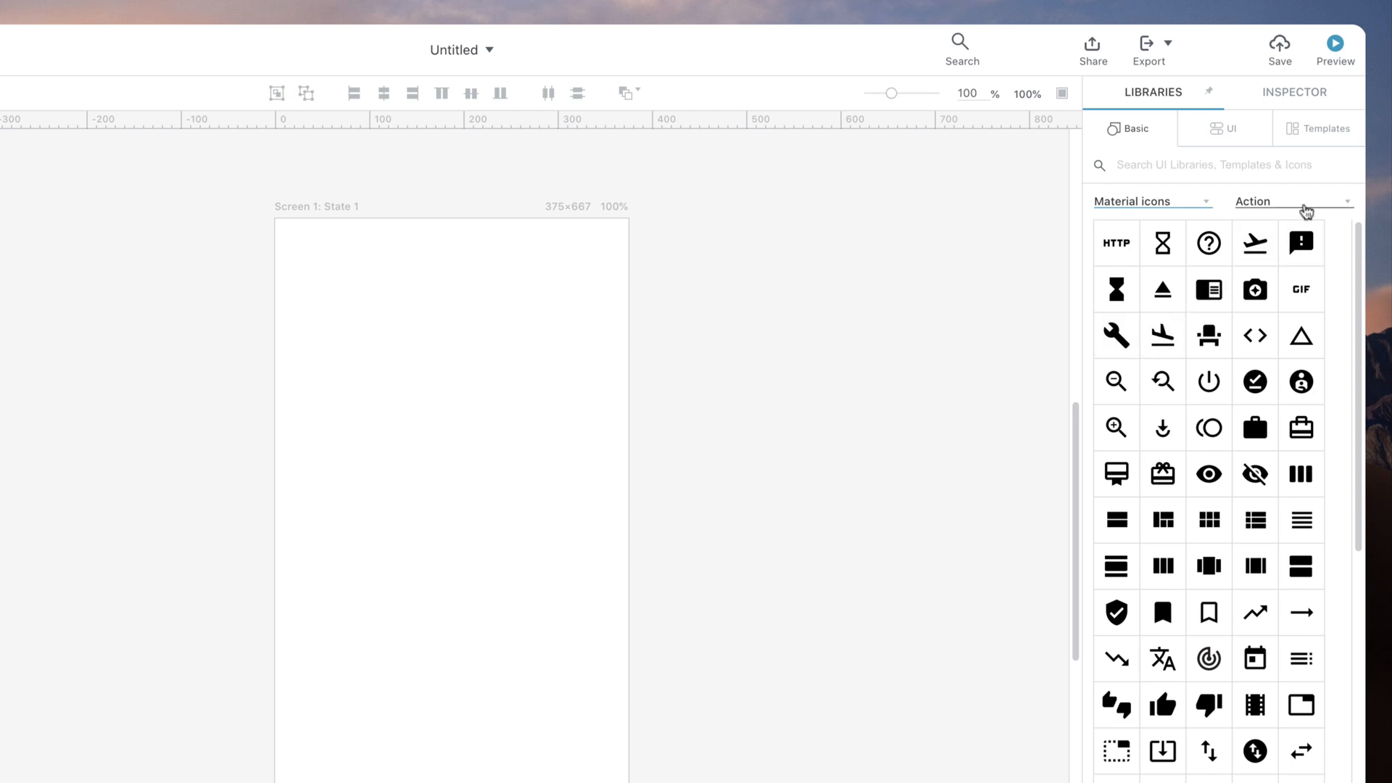
{"action": "left_click", "coordinate": [1290, 200]}
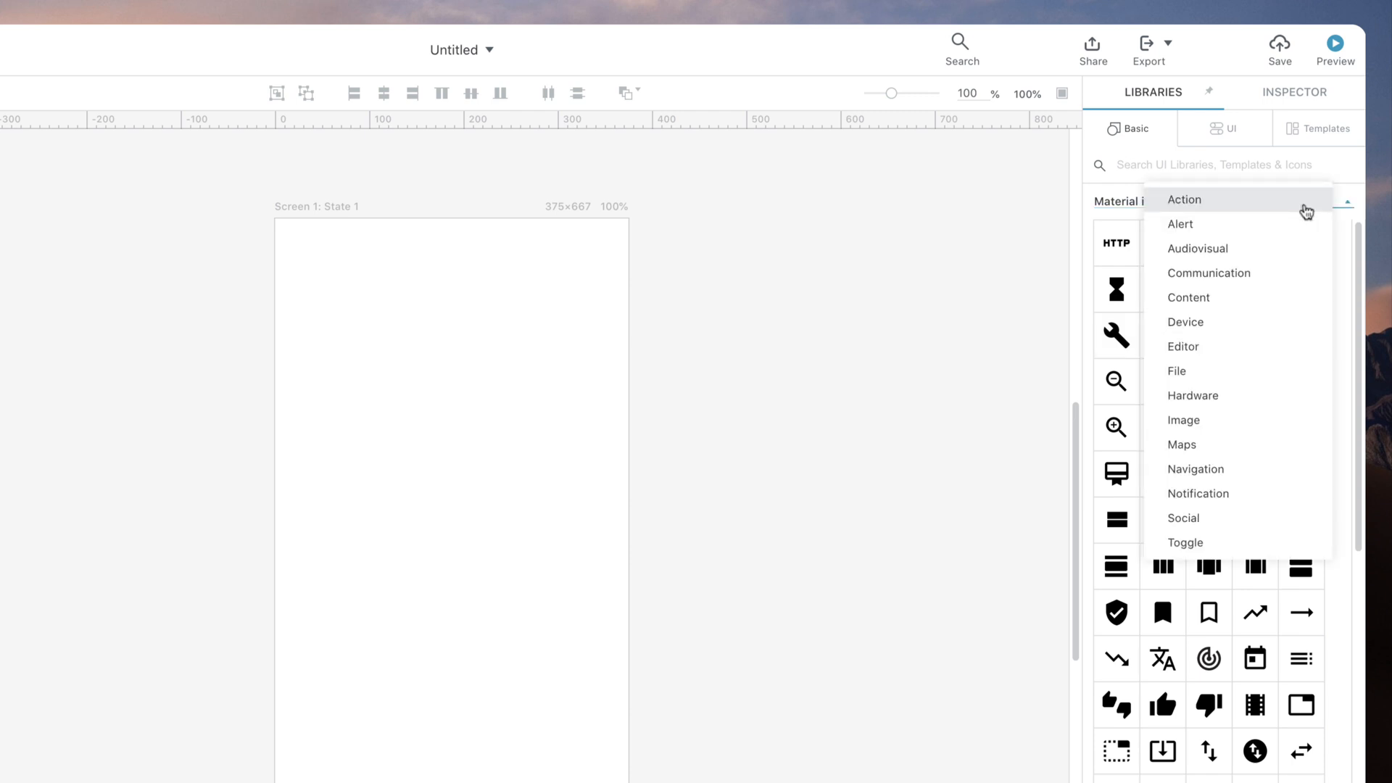
{"action": "left_click", "coordinate": [1185, 199]}
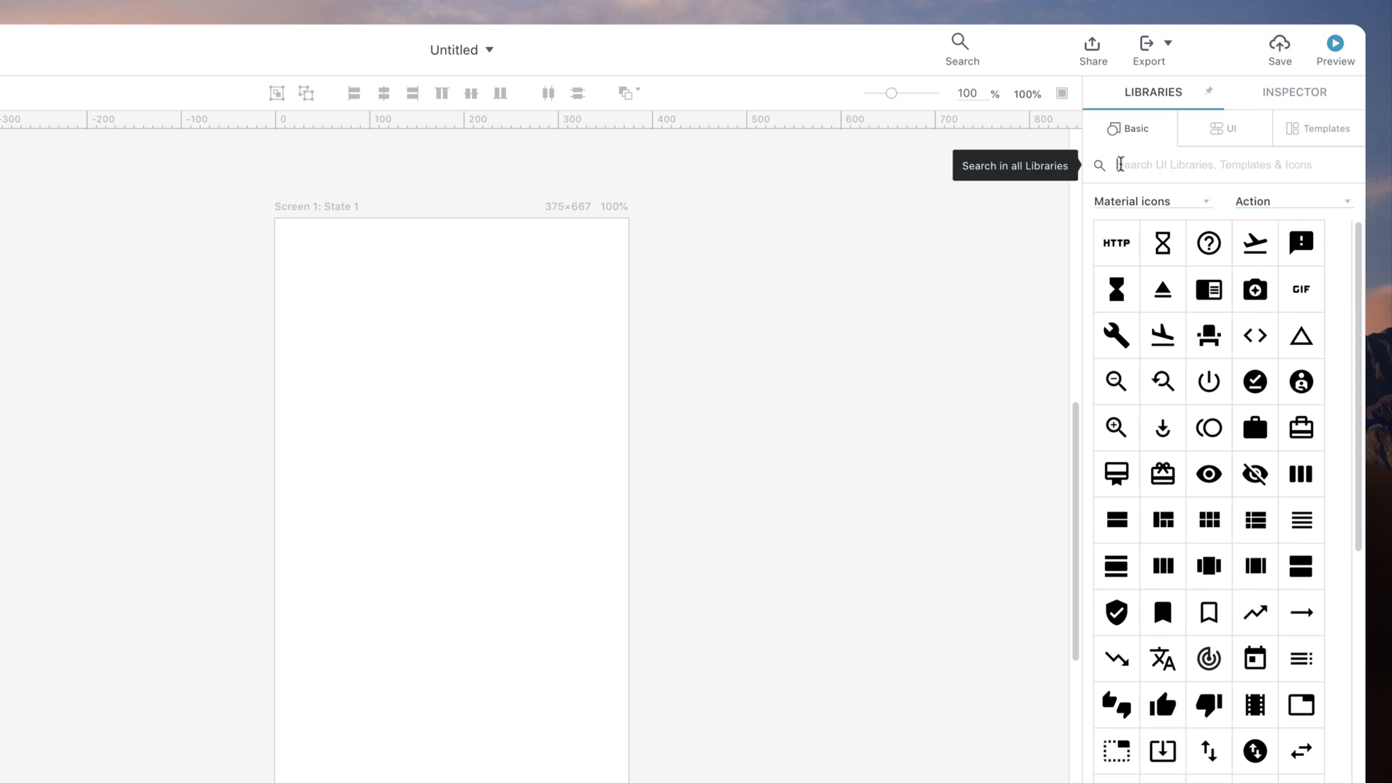
- Search the libraries for 'heart' and place the outlined 'like 4' heart on the screen
{"action": "type", "text": "heart"}
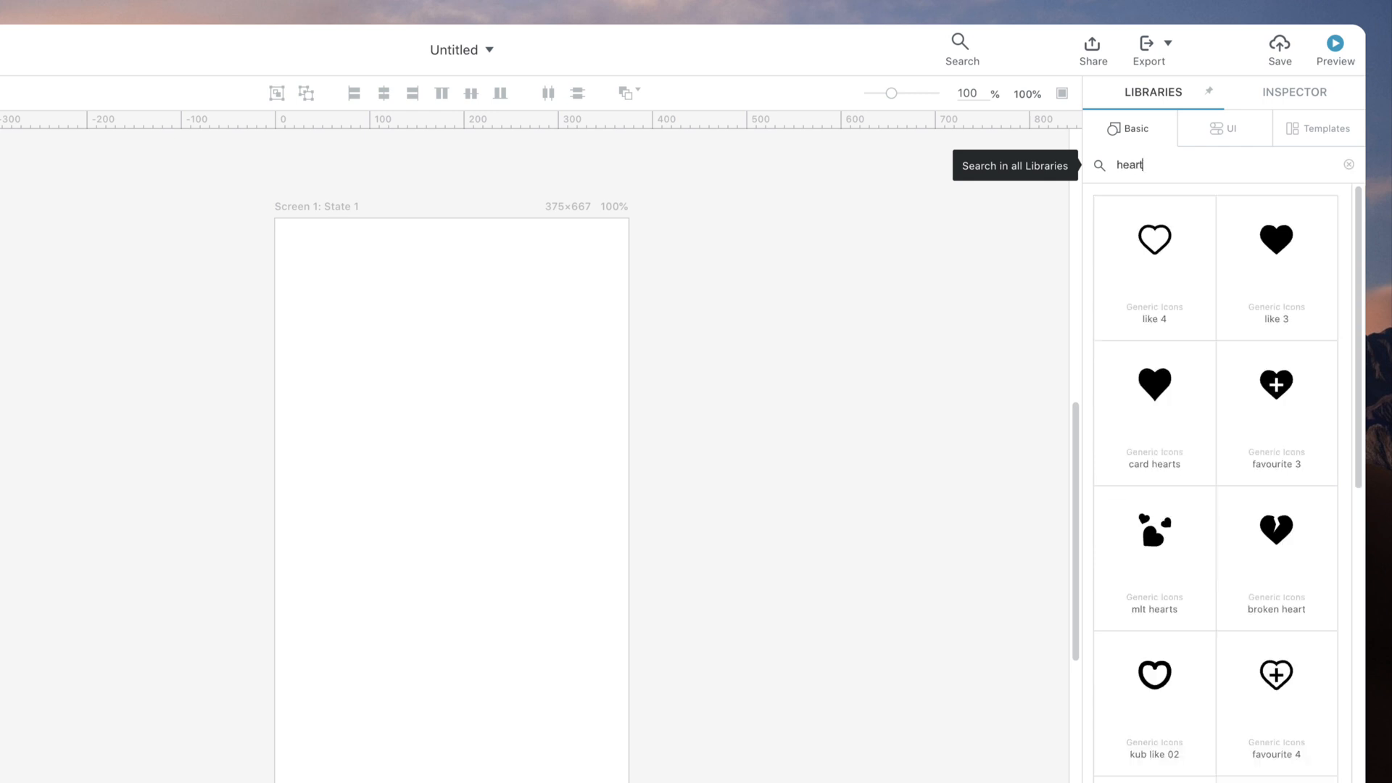
{"action": "mouse_move", "coordinate": [1154, 242]}
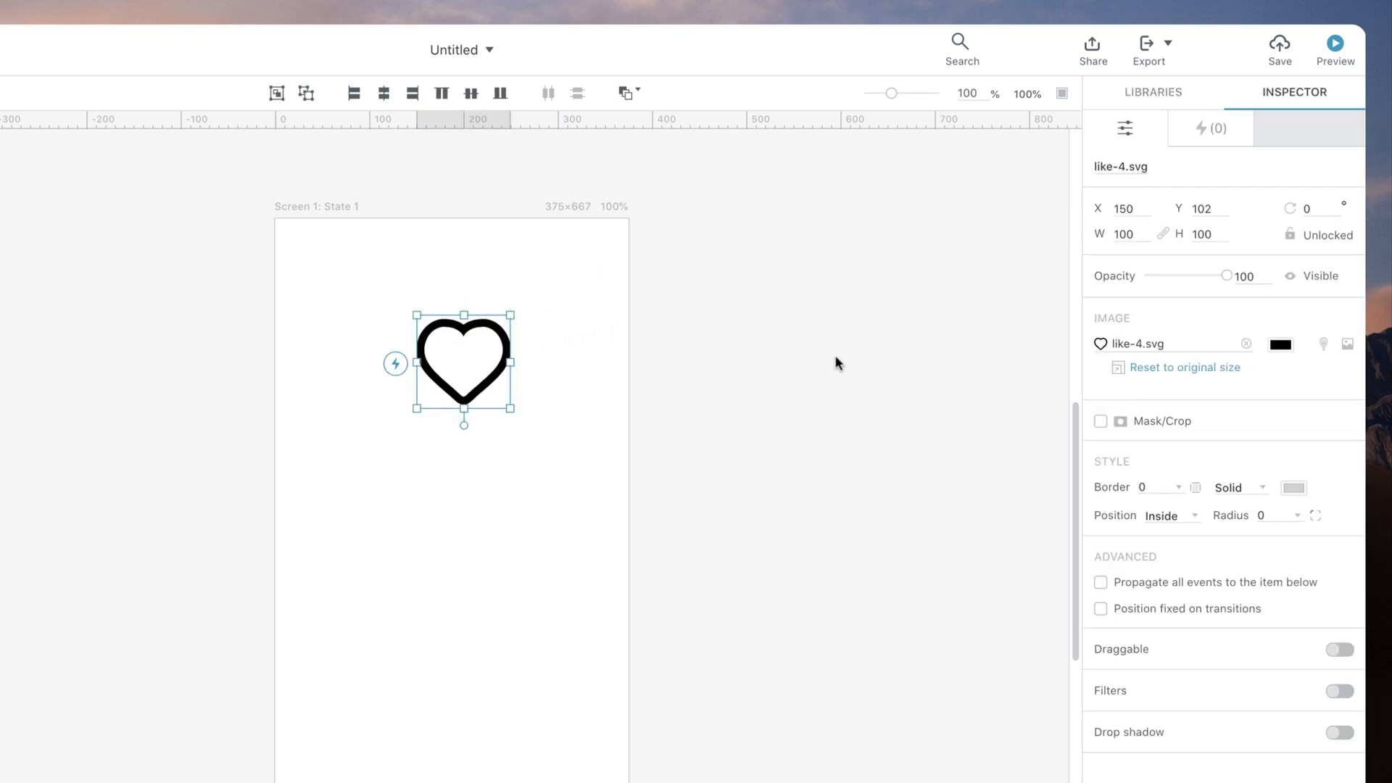
- Recolour the heart red and swap it for the filled 'like 3' heart
{"action": "left_click", "coordinate": [1279, 345]}
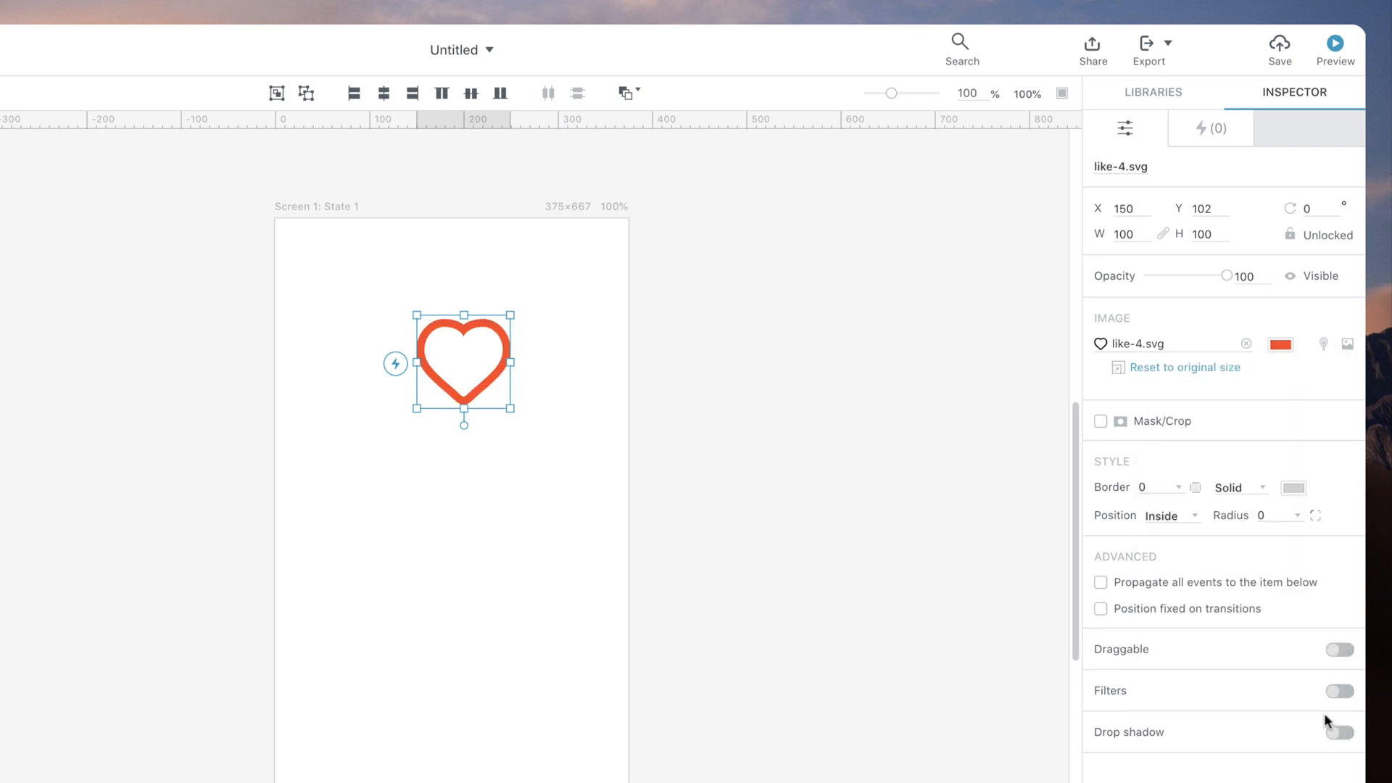
{"action": "mouse_move", "coordinate": [1177, 357]}
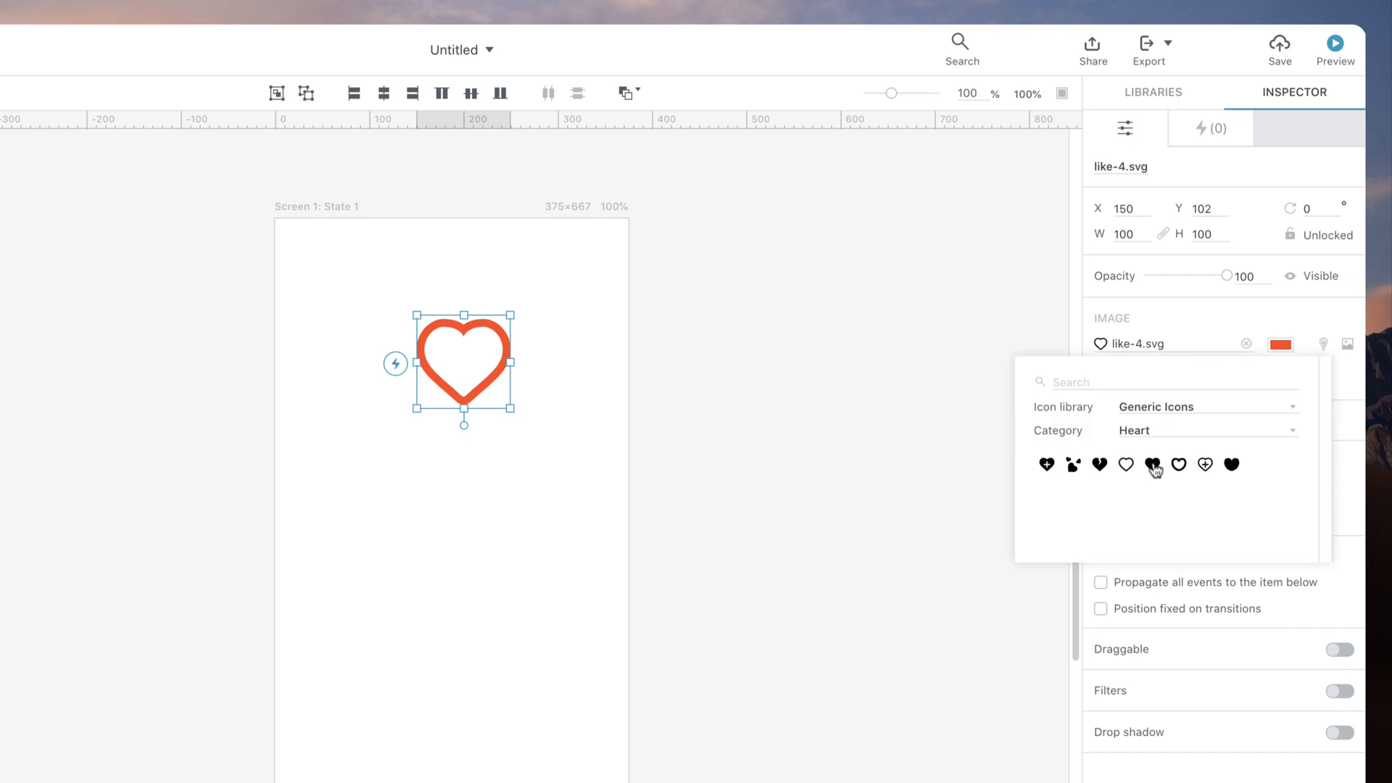
{"action": "left_click", "coordinate": [1153, 464]}
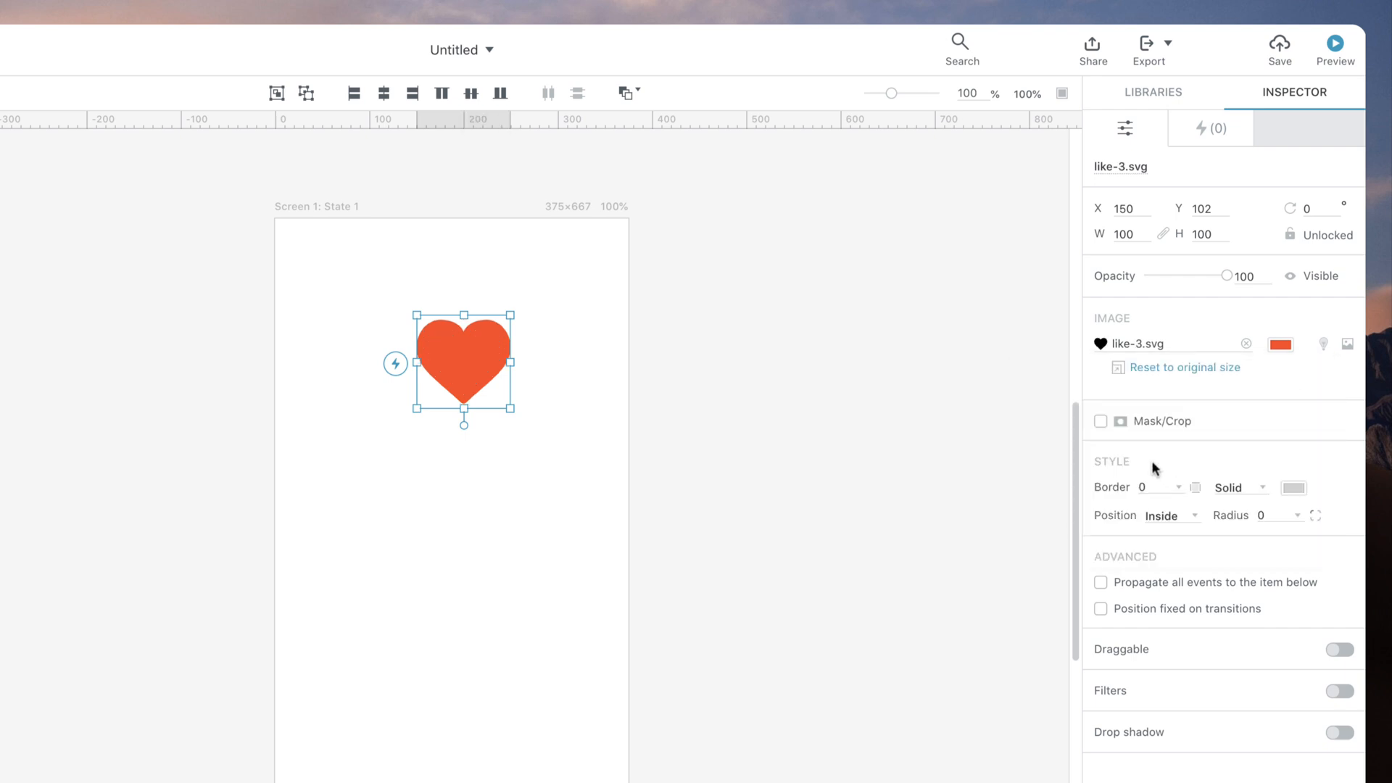
{"action": "left_click", "coordinate": [1153, 91]}
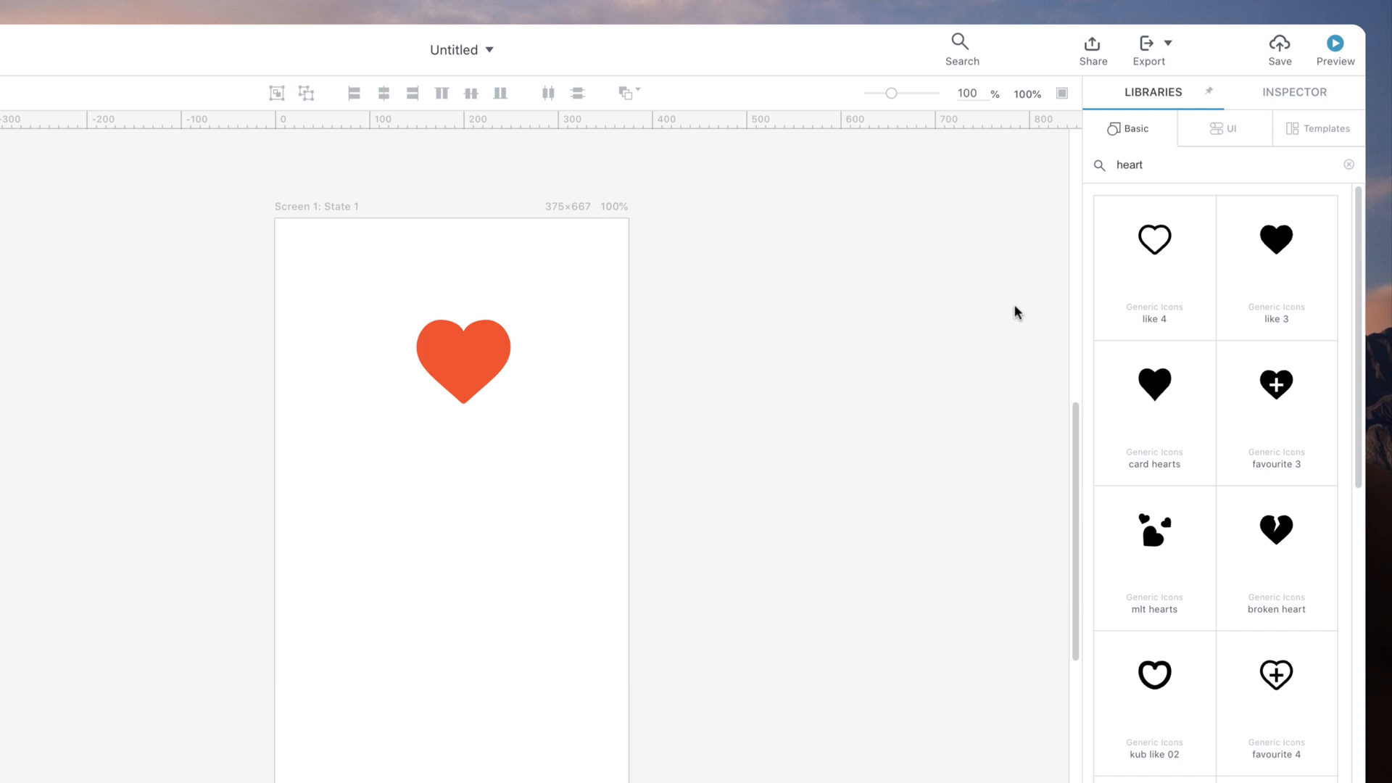
- Add a 'Favourite' text-and-icon button with a heart icon, then show the Asset Manager
{"action": "left_click", "coordinate": [1233, 129]}
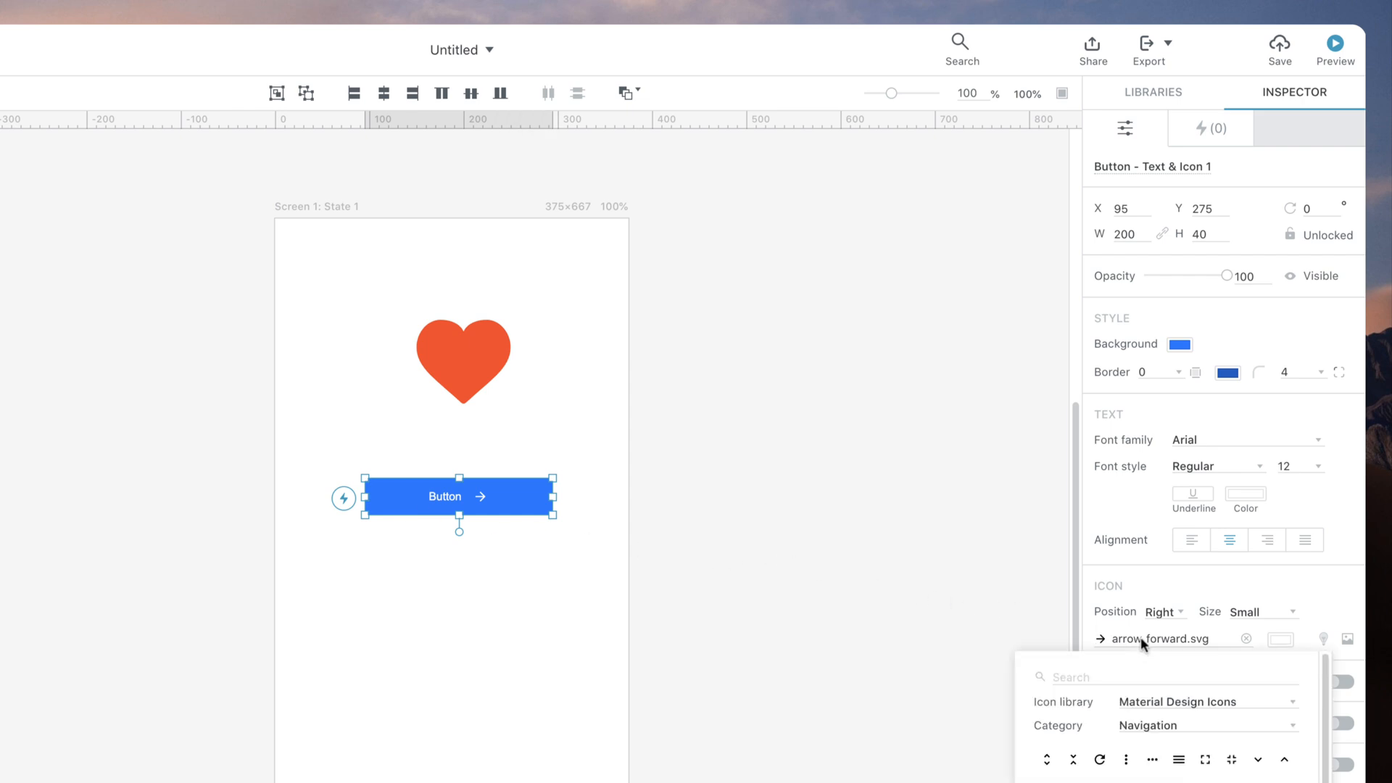
{"action": "type", "text": "heart"}
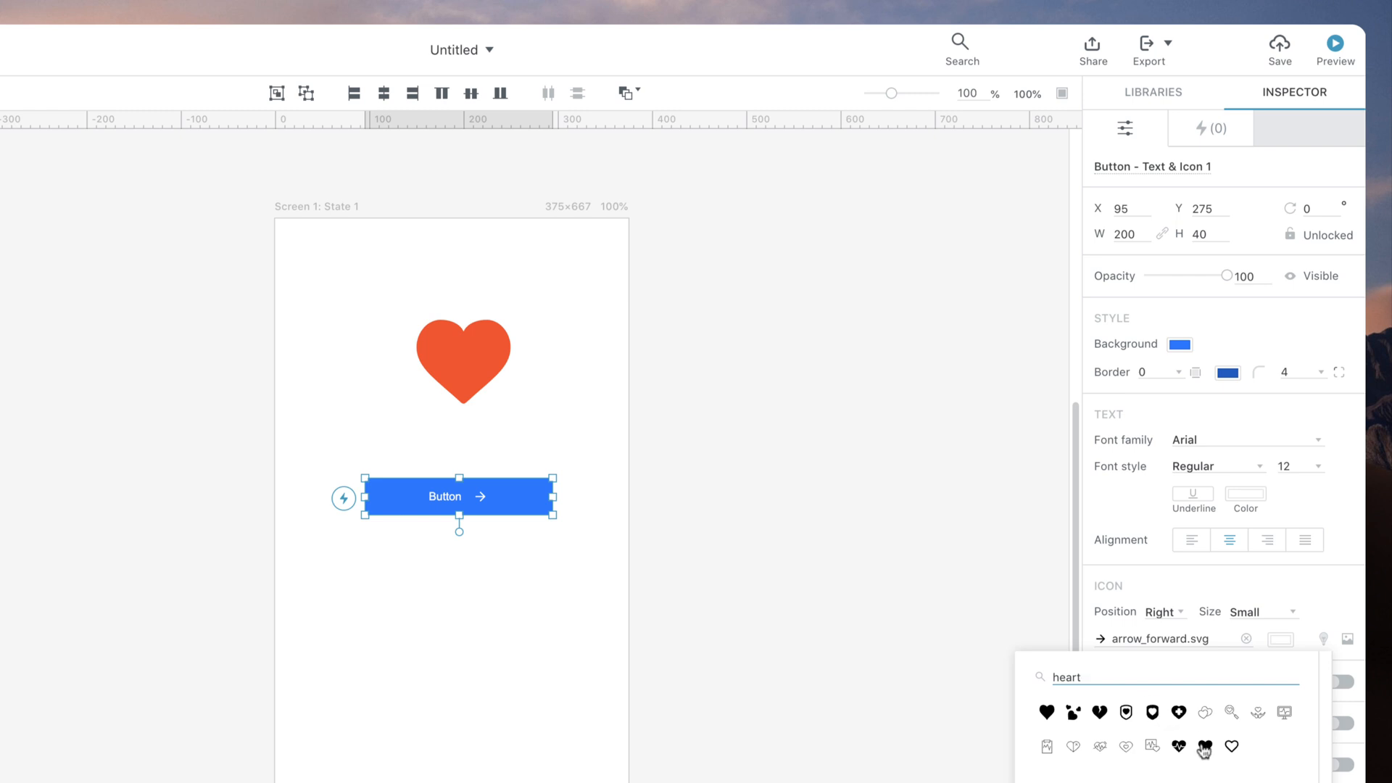
{"action": "left_click", "coordinate": [1046, 713]}
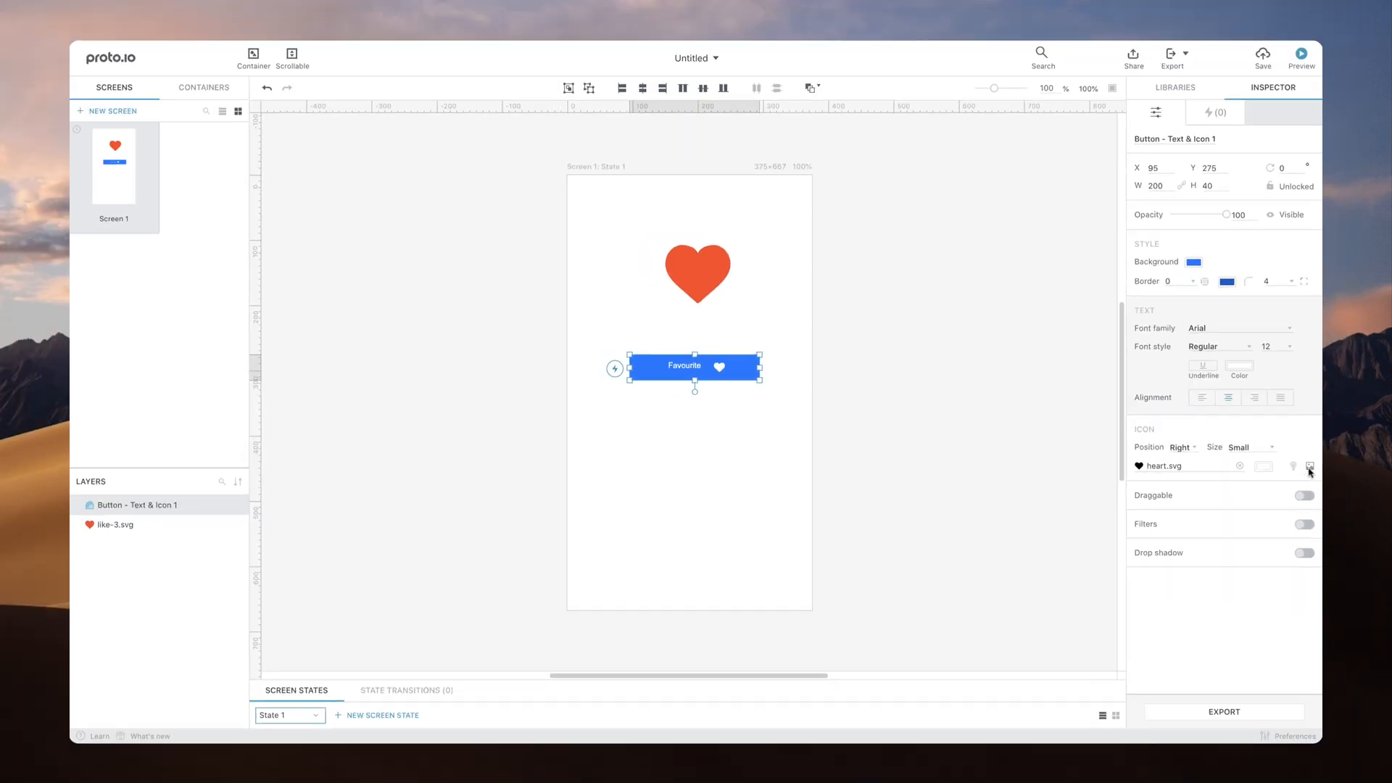
{"action": "left_click", "coordinate": [1309, 465]}
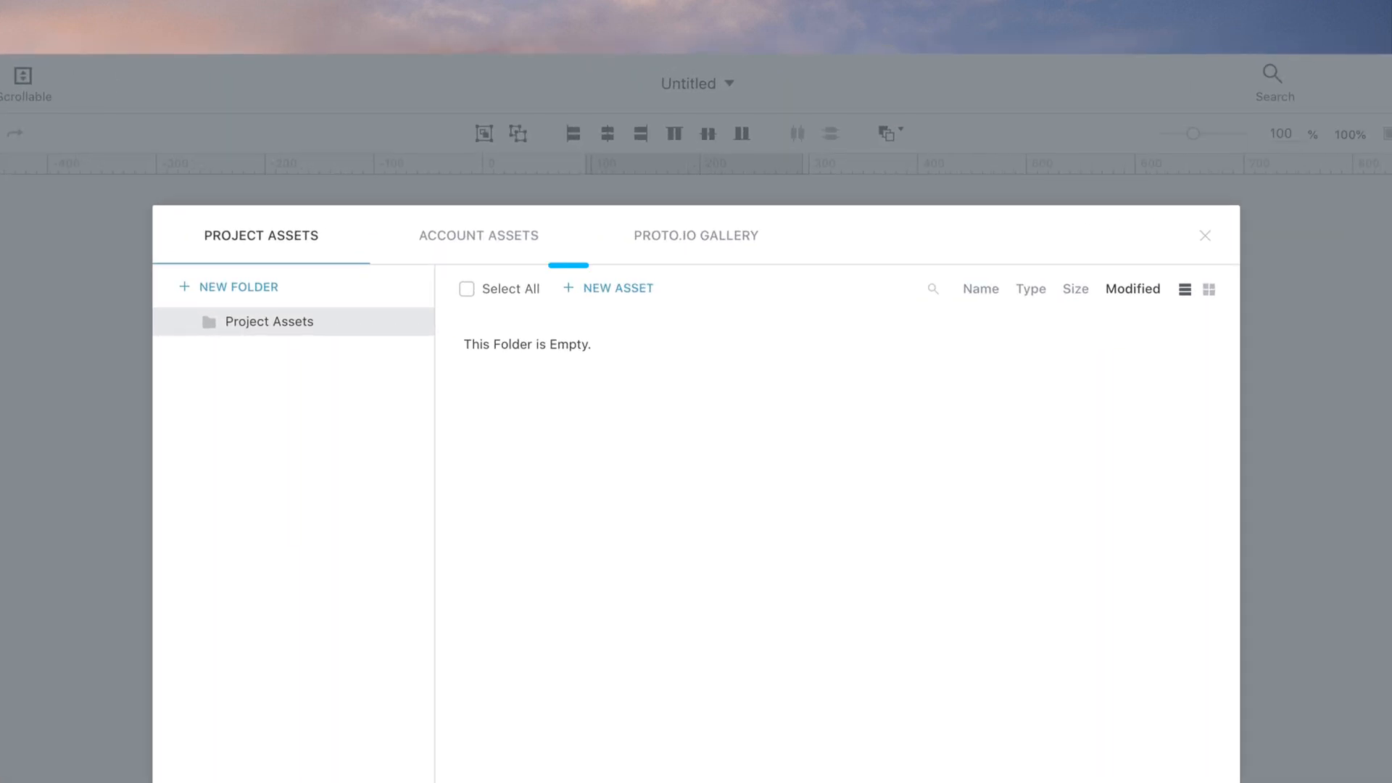